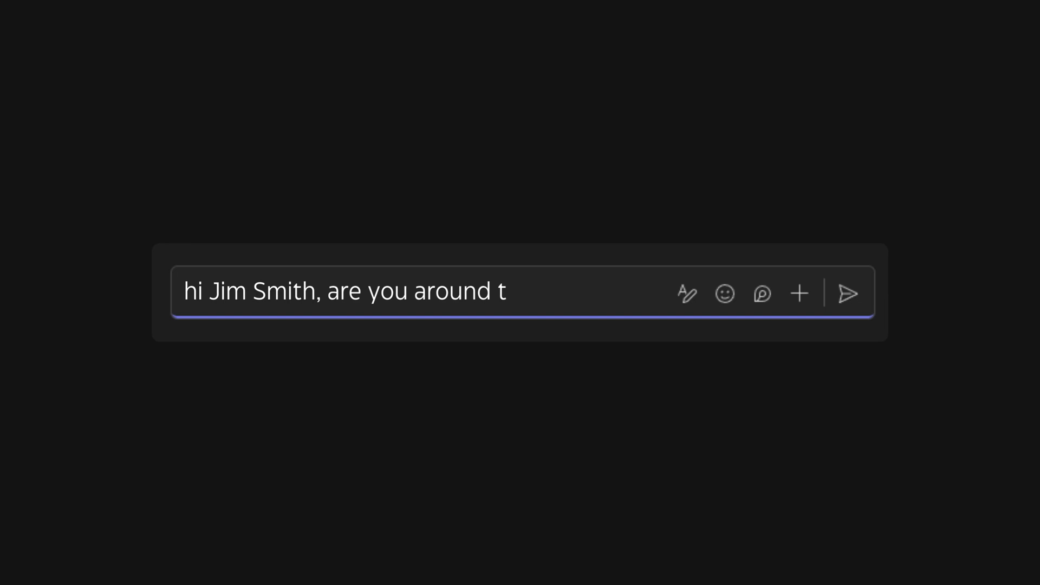
Enter 'howdy 😏' and combine the unamused face with the monocle face.
{"action": "type", "text": "howdy 😏"}
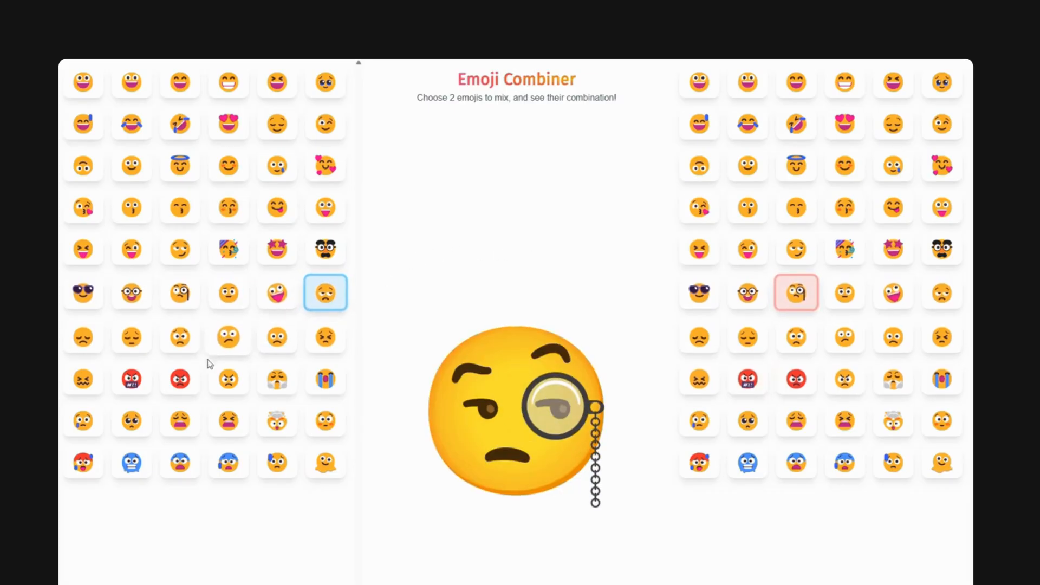
Pick the red angry face and the blue frightened face for a gradient furious emoji.
{"action": "left_click", "coordinate": [178, 376]}
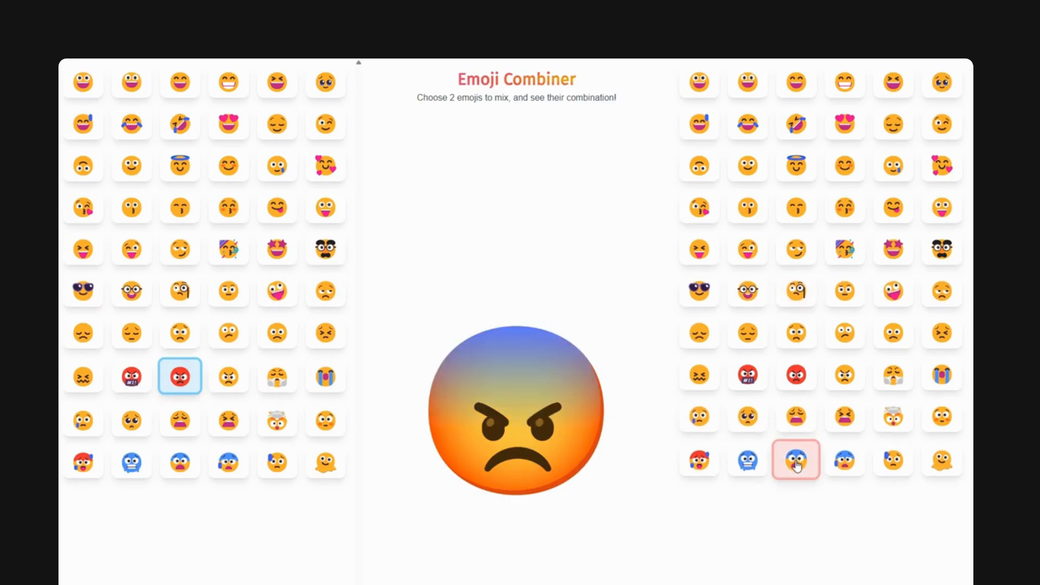
{"action": "mouse_move", "coordinate": [746, 460]}
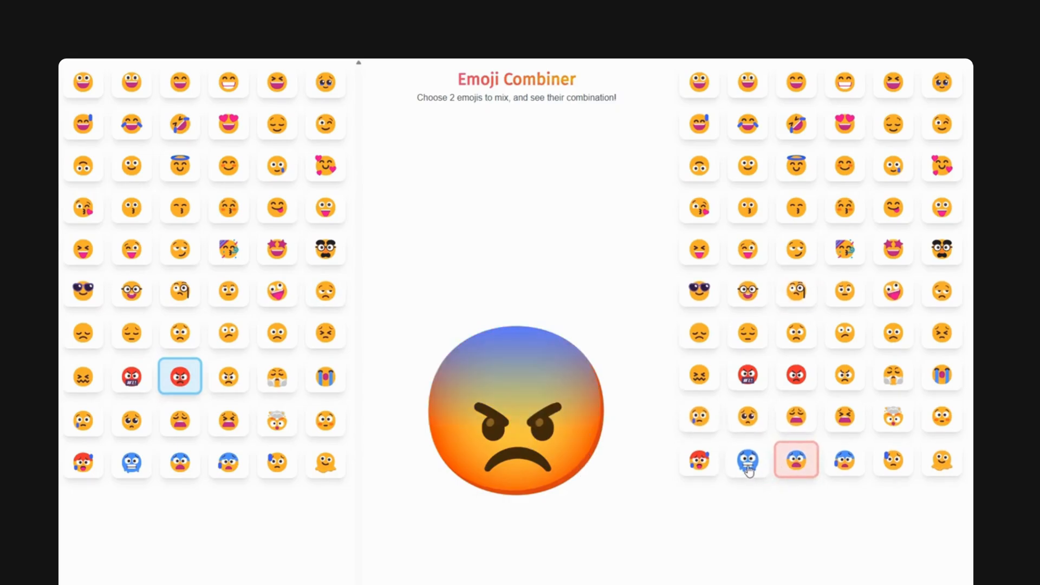